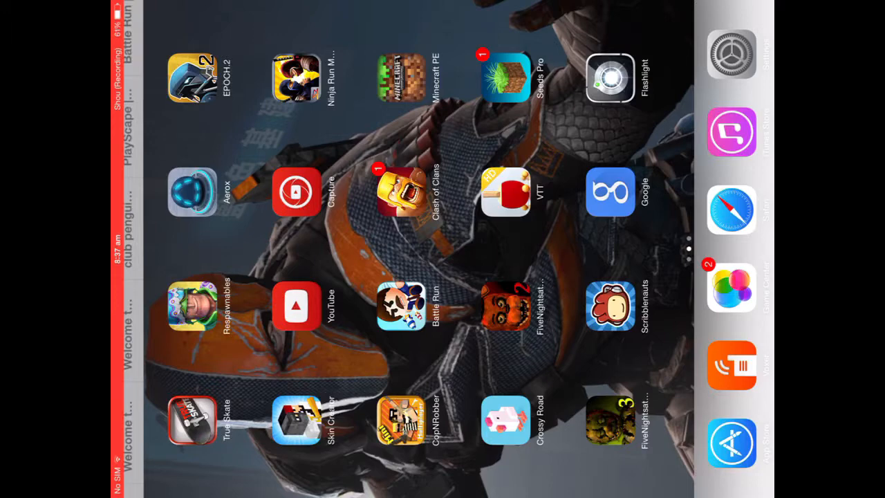
- Launch Virtual Table Tennis and continue the rally against John Clark at 4–1
click(505, 191)
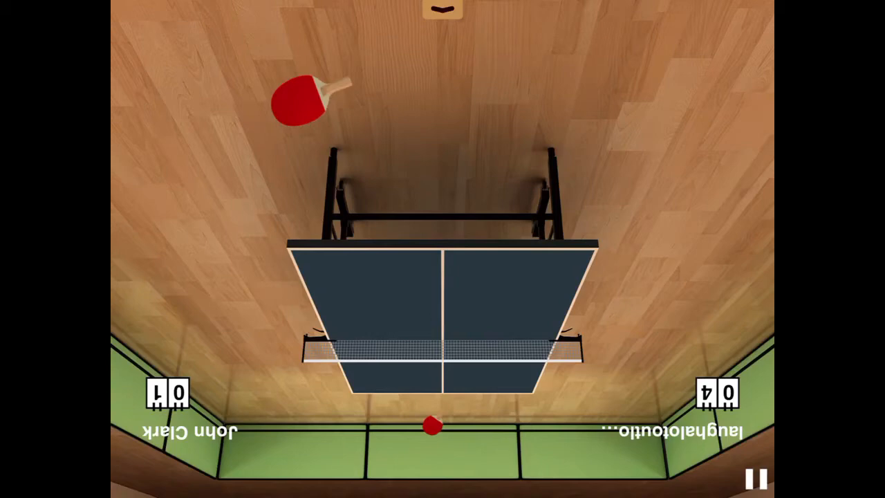